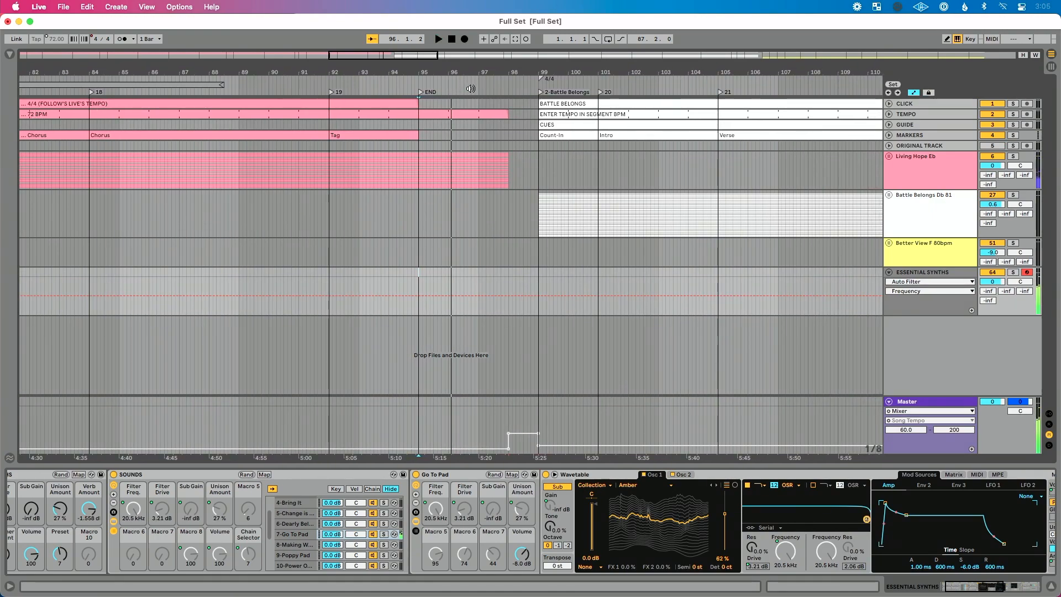
Switch on keyboard-mapping mode with the STOP locator in place after Better View
click(451, 38)
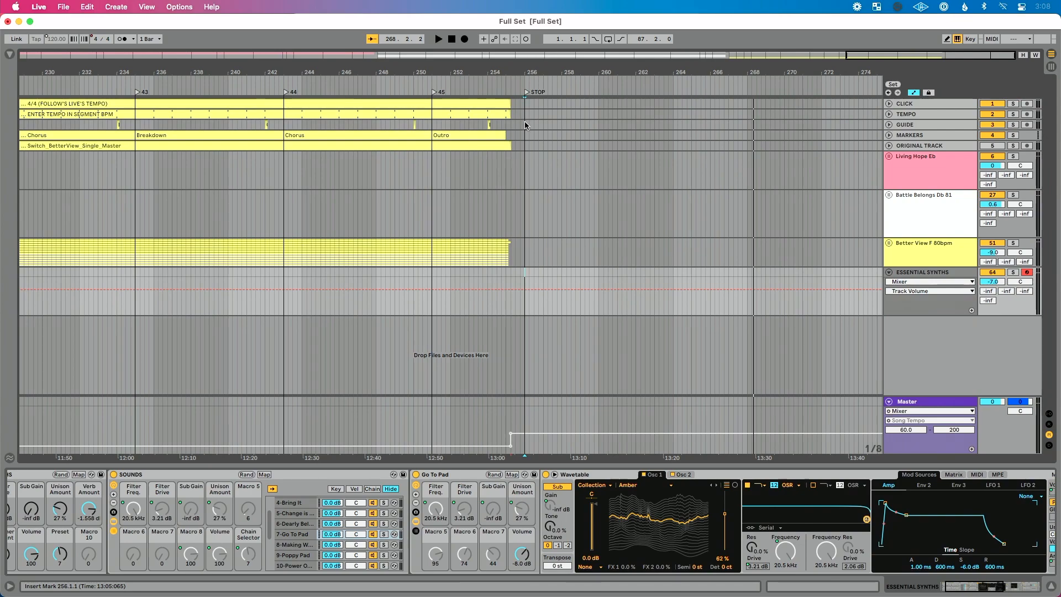
mouse_move(535, 125)
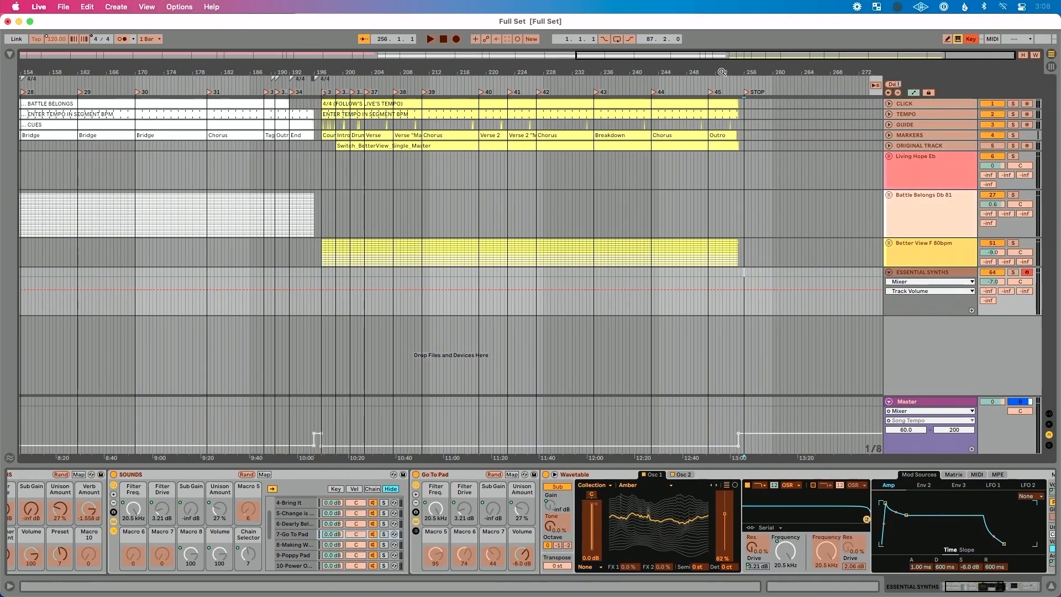
Map the 's' key to the STOP locator so it triggers from the keyboard
click(756, 92)
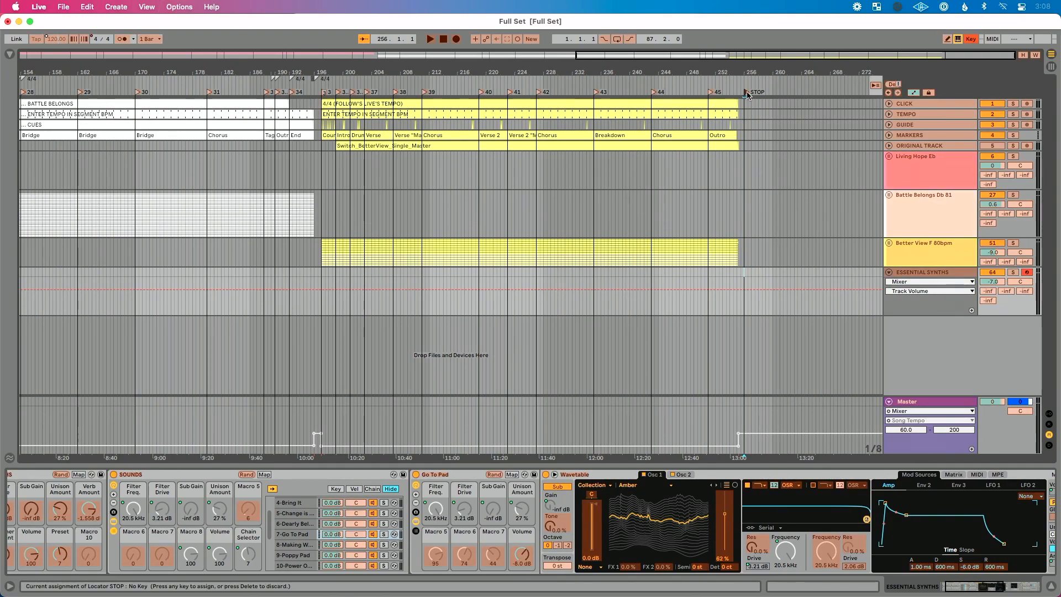
key(s)
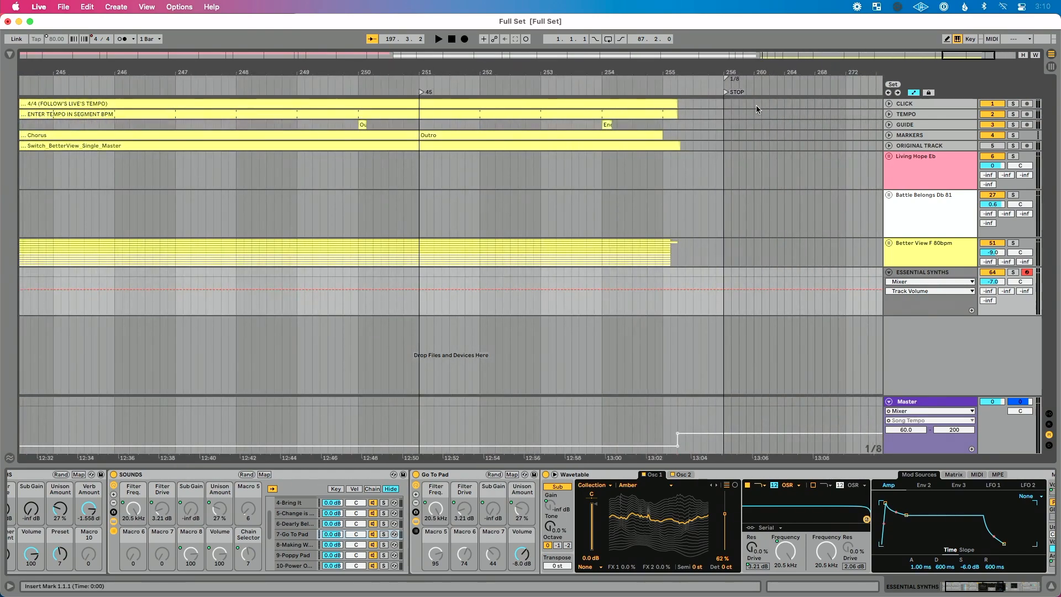
mouse_move(727, 82)
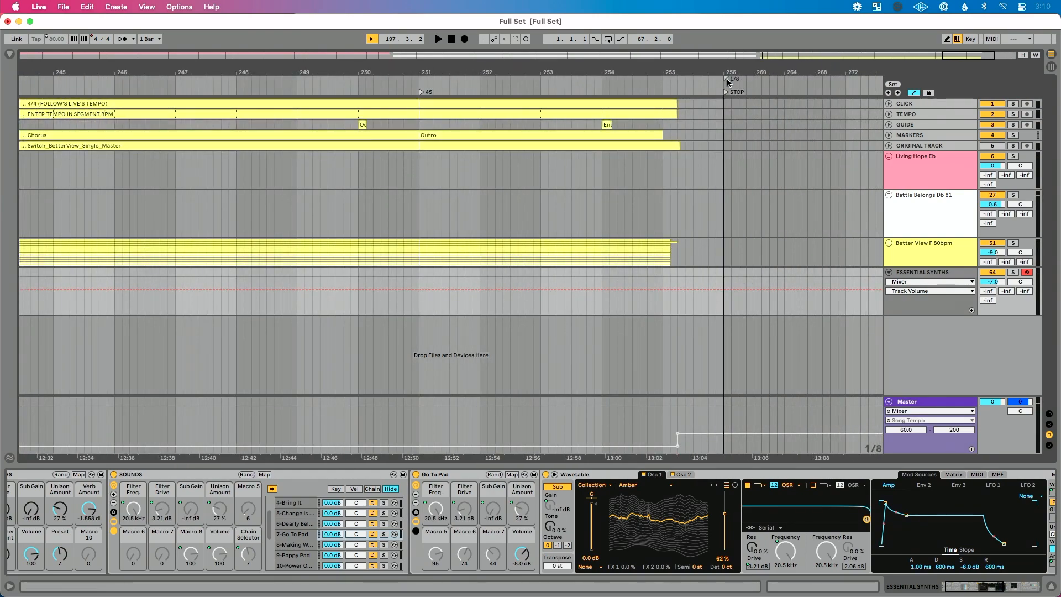